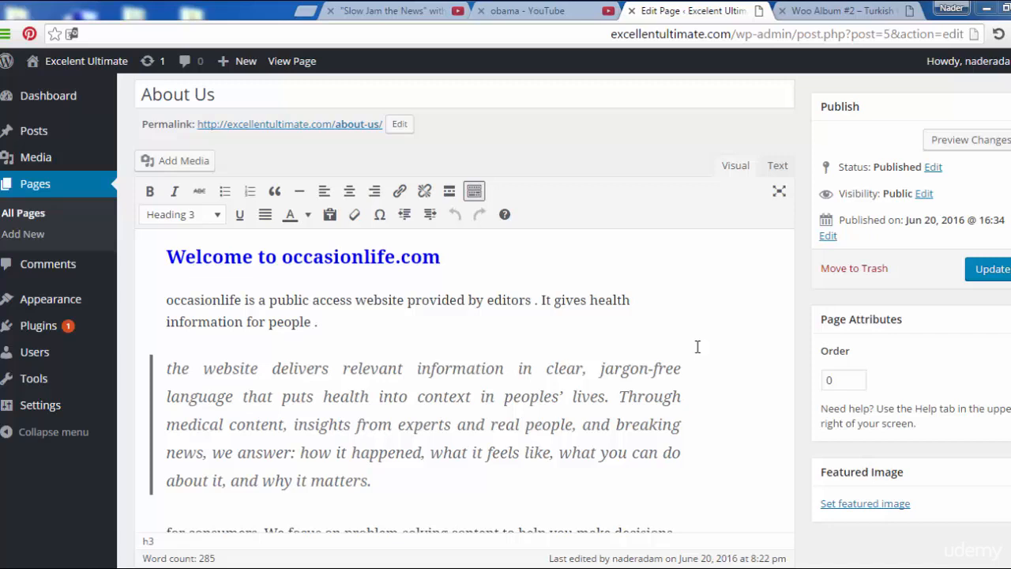
mouse_move(669, 275)
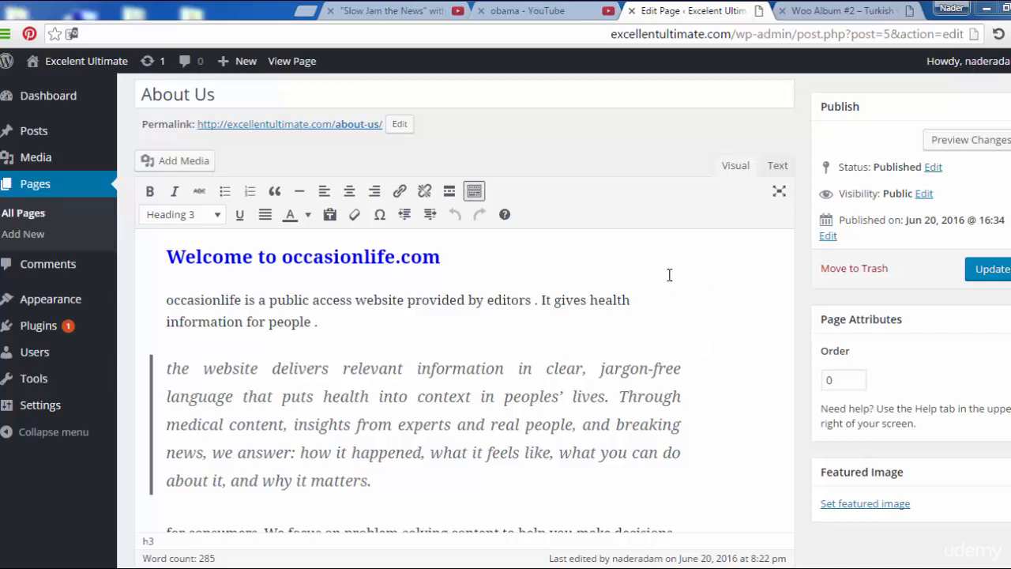
mouse_move(518, 292)
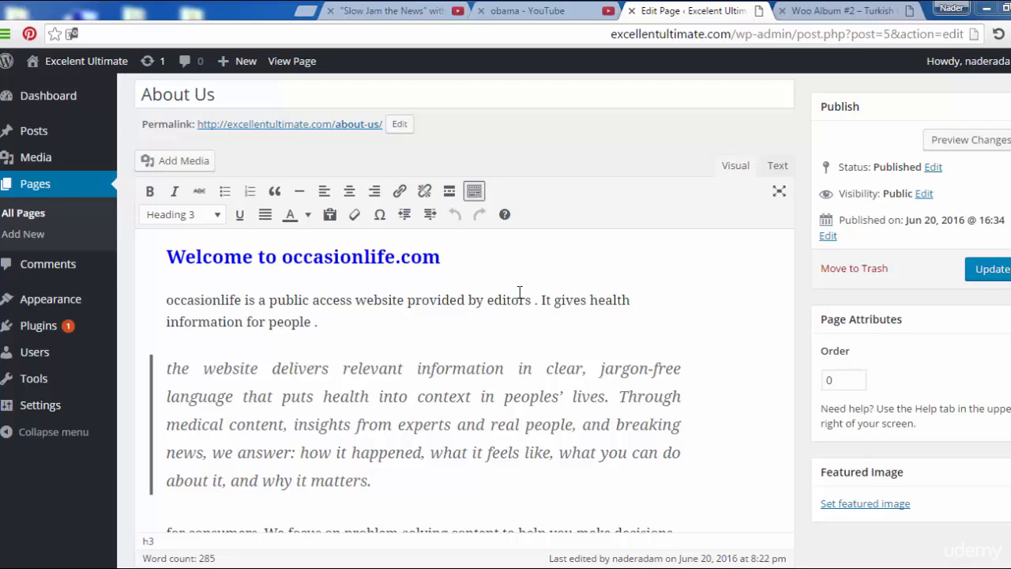
mouse_move(70, 254)
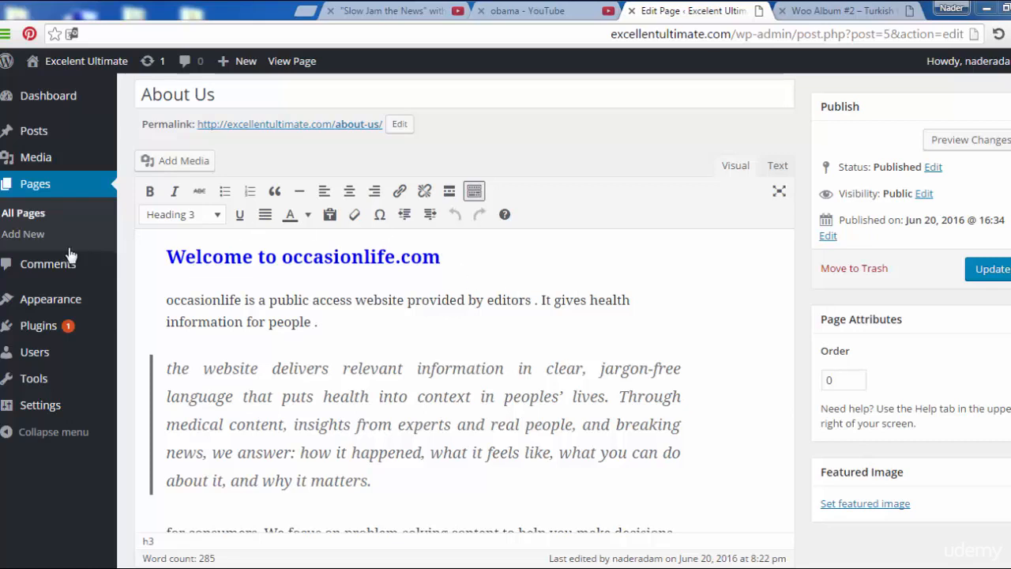
mouse_move(28, 241)
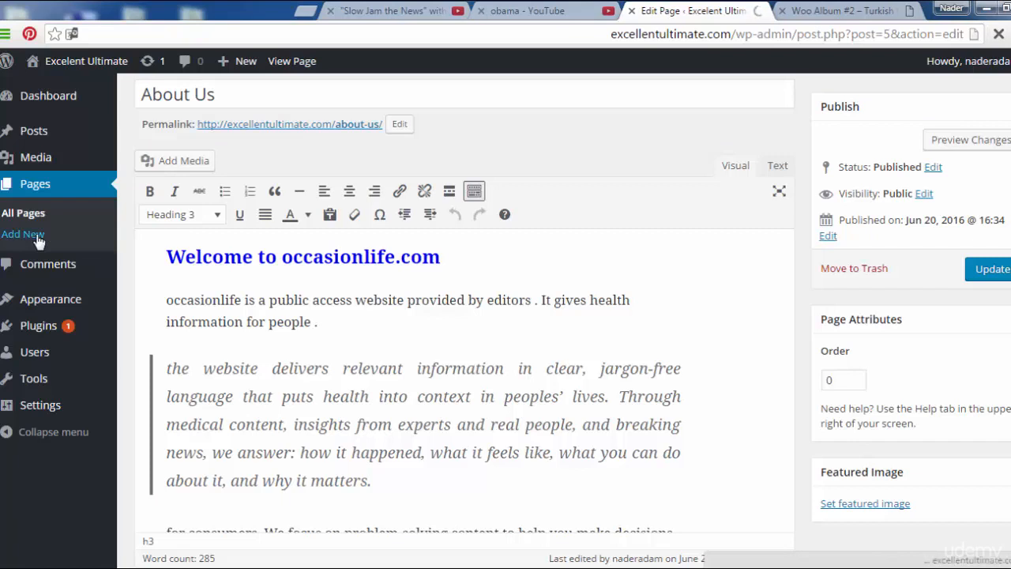
Start a new page titled 'Services' and place the cursor in its empty body.
click(23, 234)
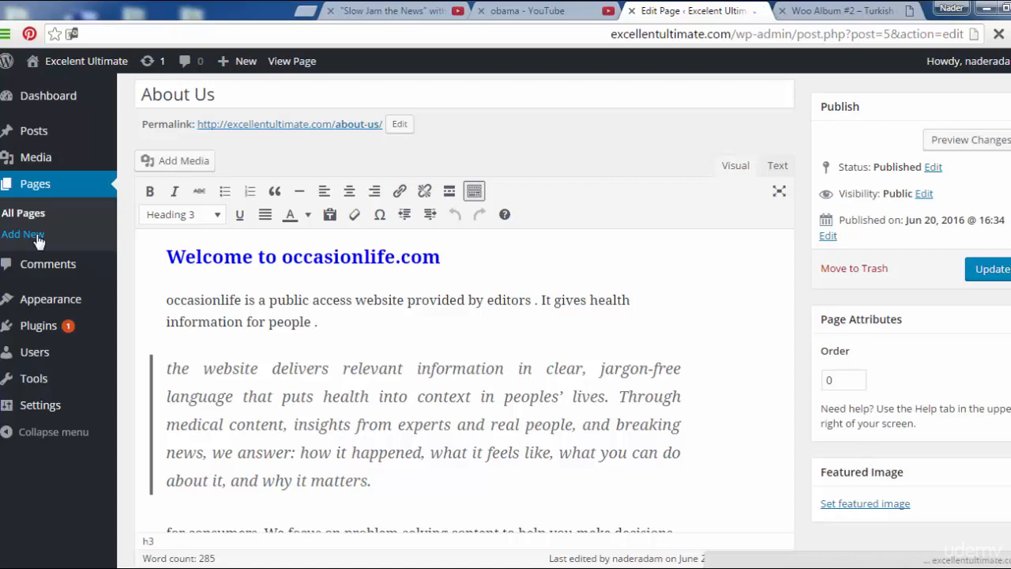
click(23, 233)
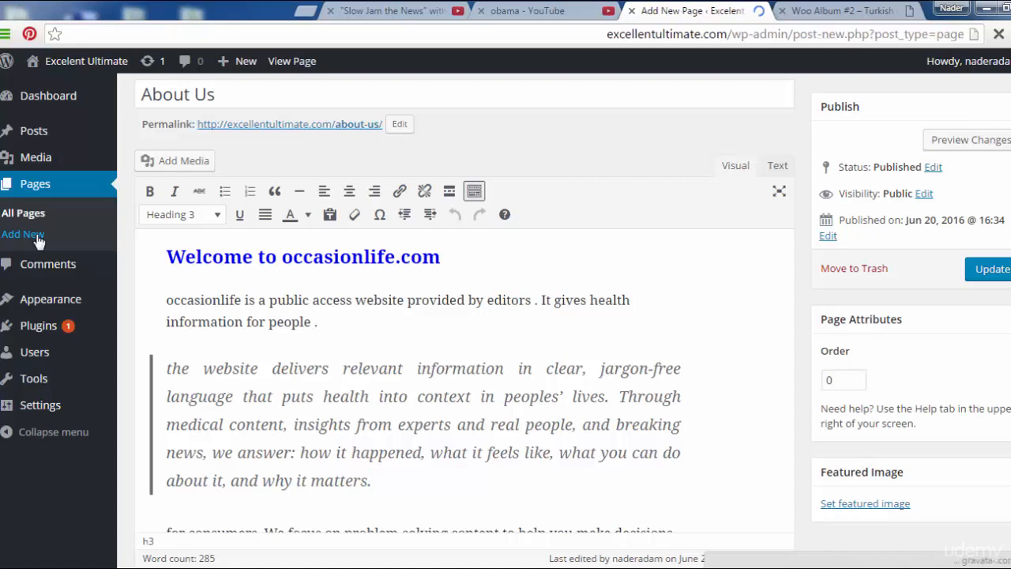
click(23, 234)
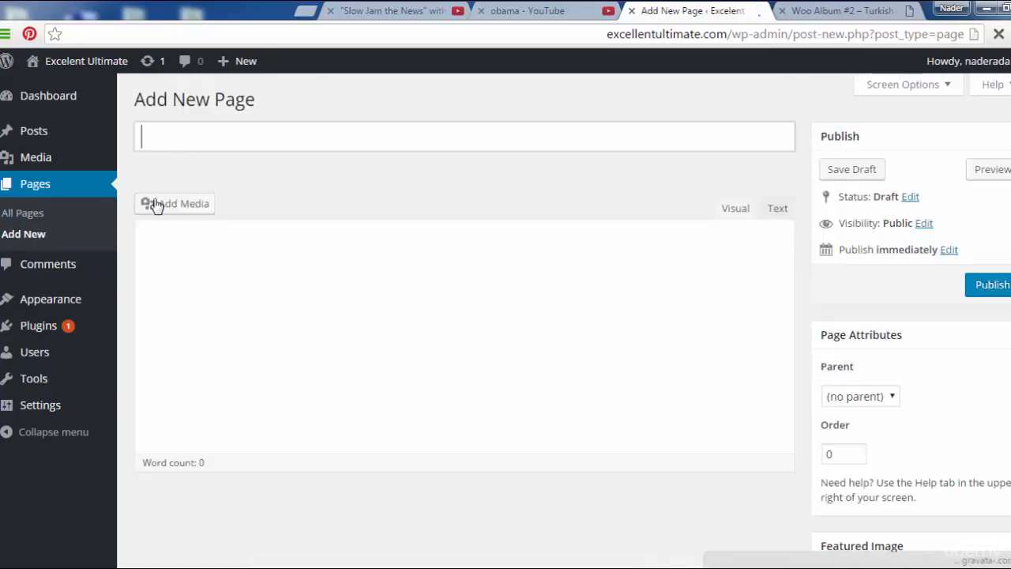
click(464, 137)
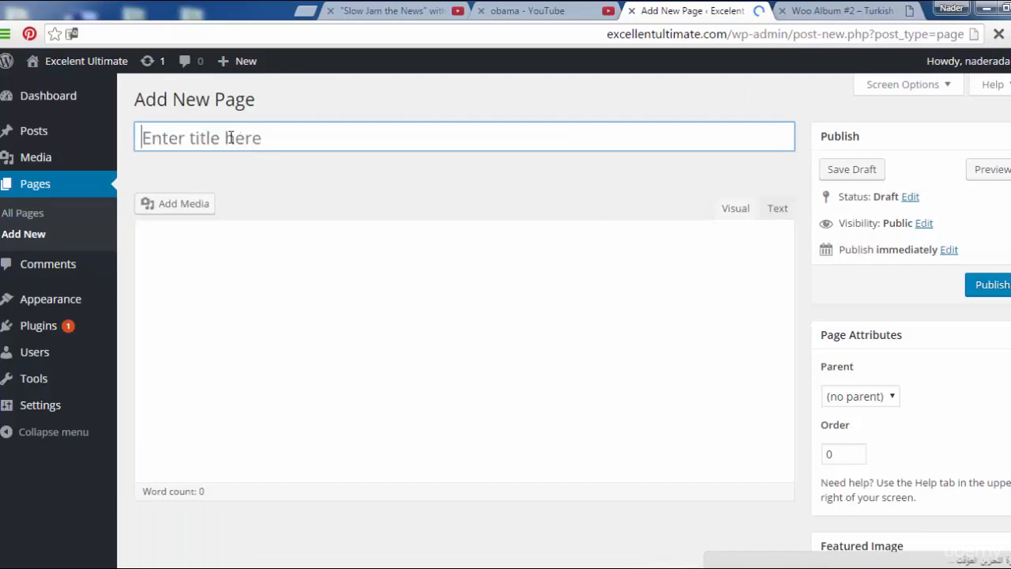
text(Ser)
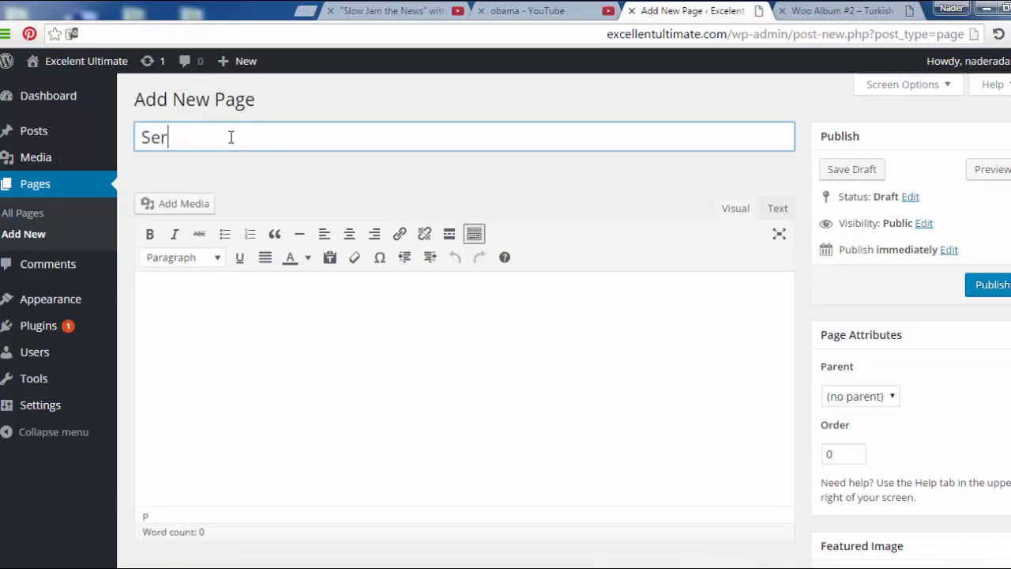
text(vices)
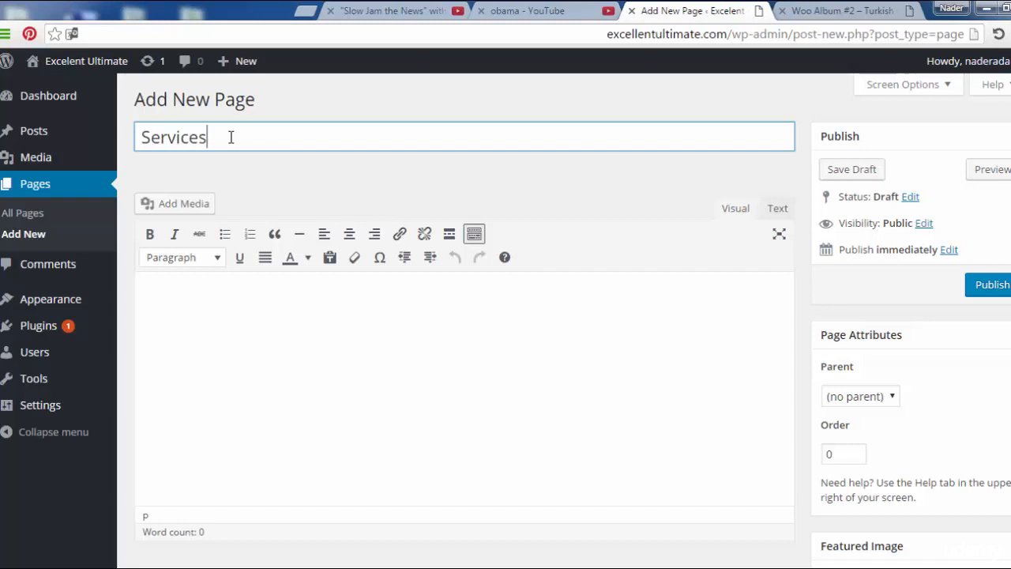
click(297, 344)
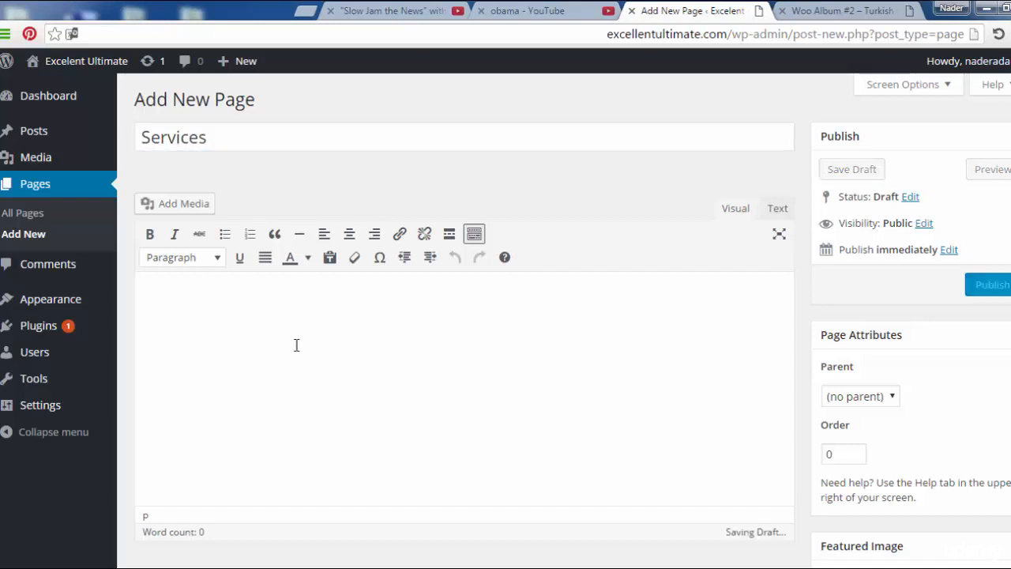
mouse_move(199, 234)
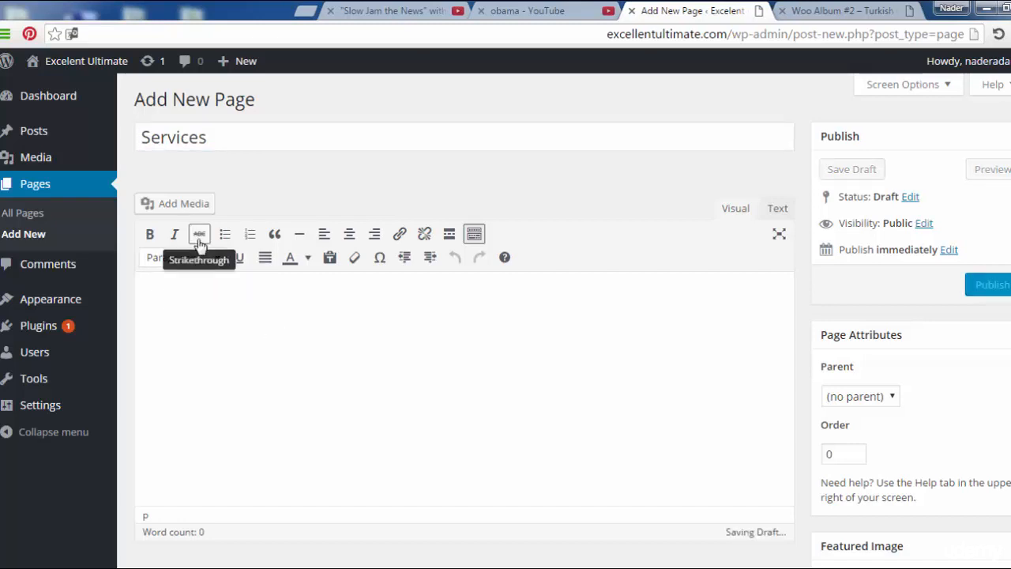
mouse_move(184, 203)
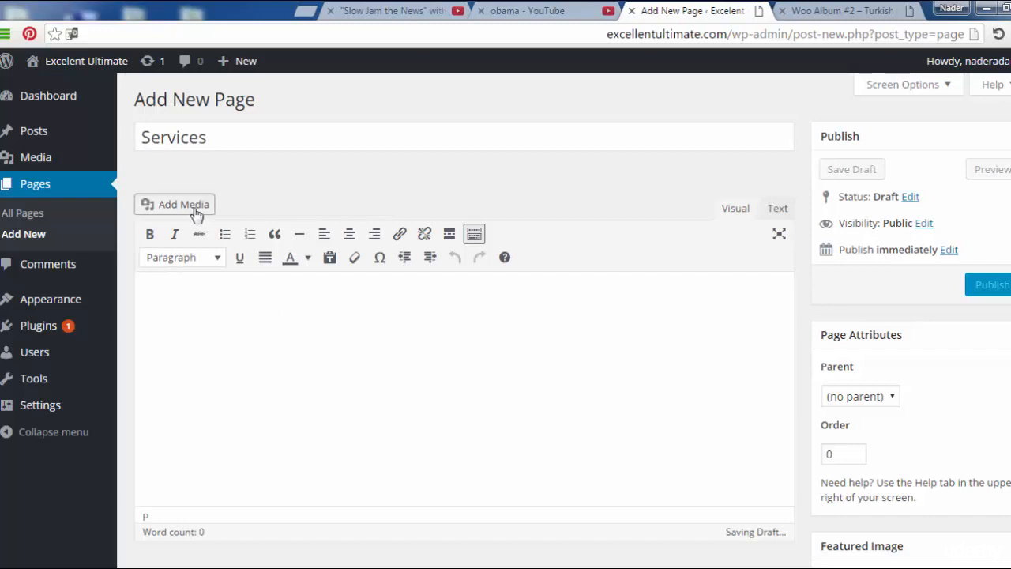
Open the file picker from Add Media's Upload Files tab.
click(175, 204)
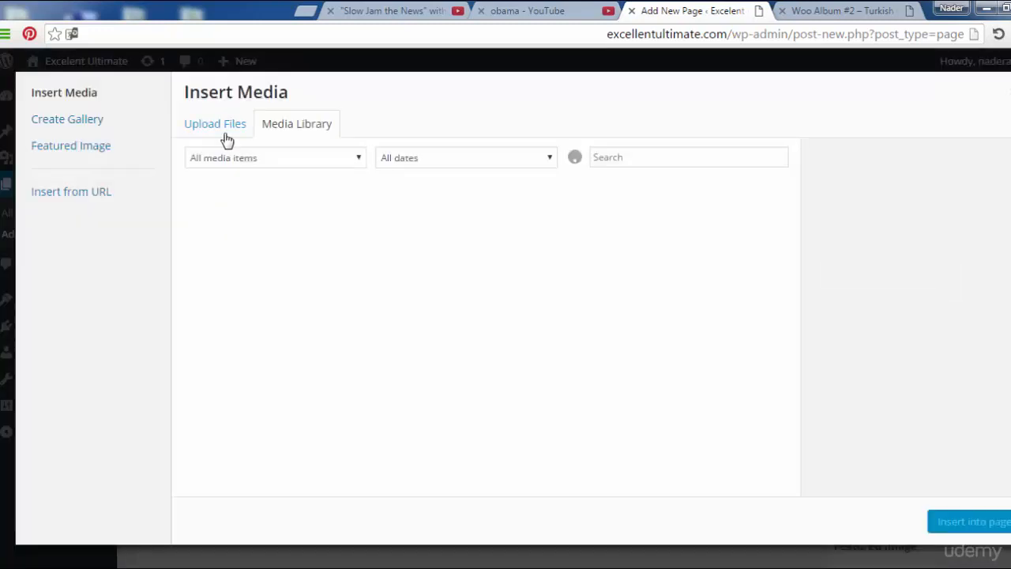
click(215, 124)
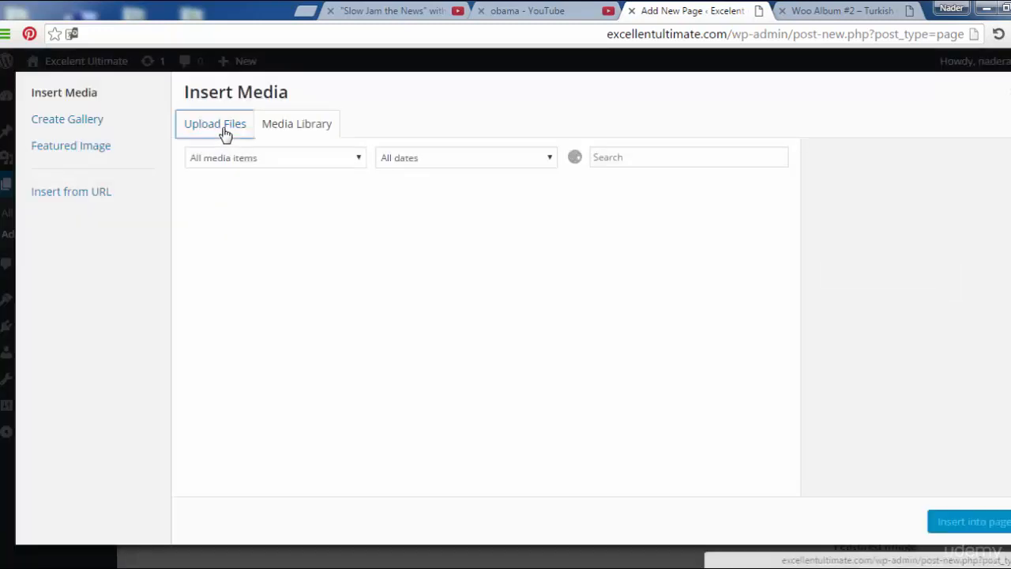
click(215, 123)
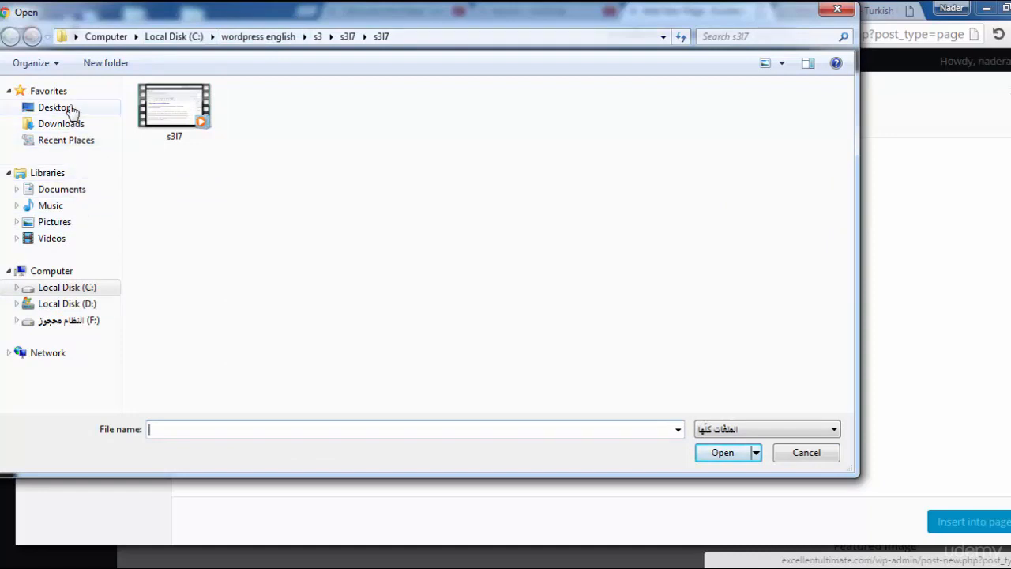
Upload 6794161-free-shanghai-wallpaper from Desktop > phones products.
click(56, 106)
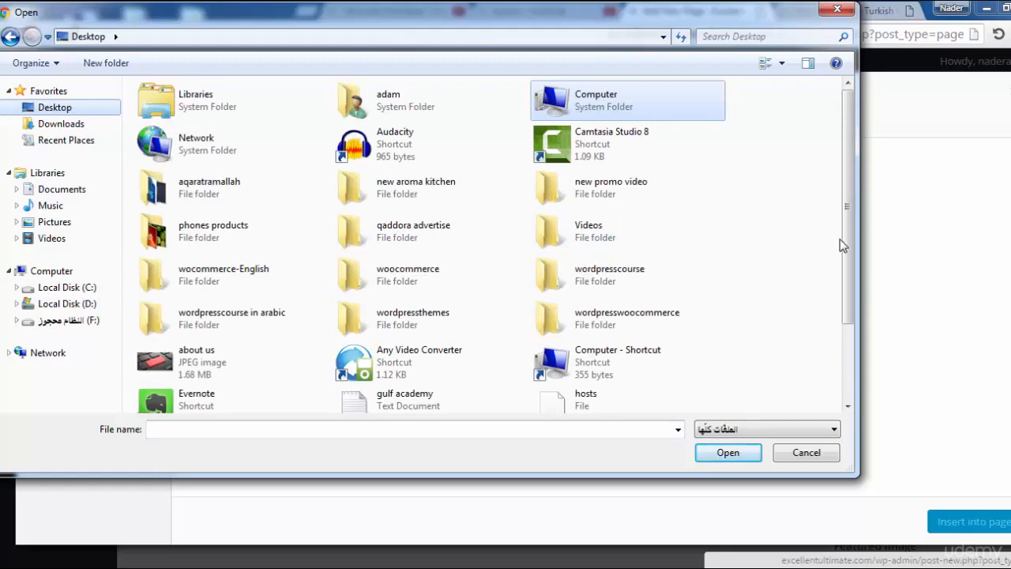
scroll(down, 3)
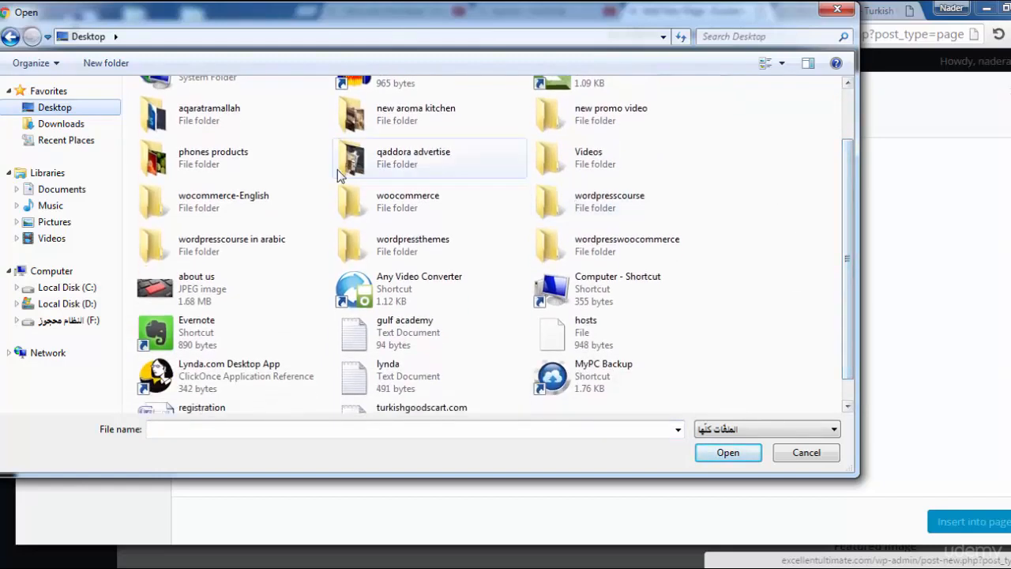
double_click(214, 158)
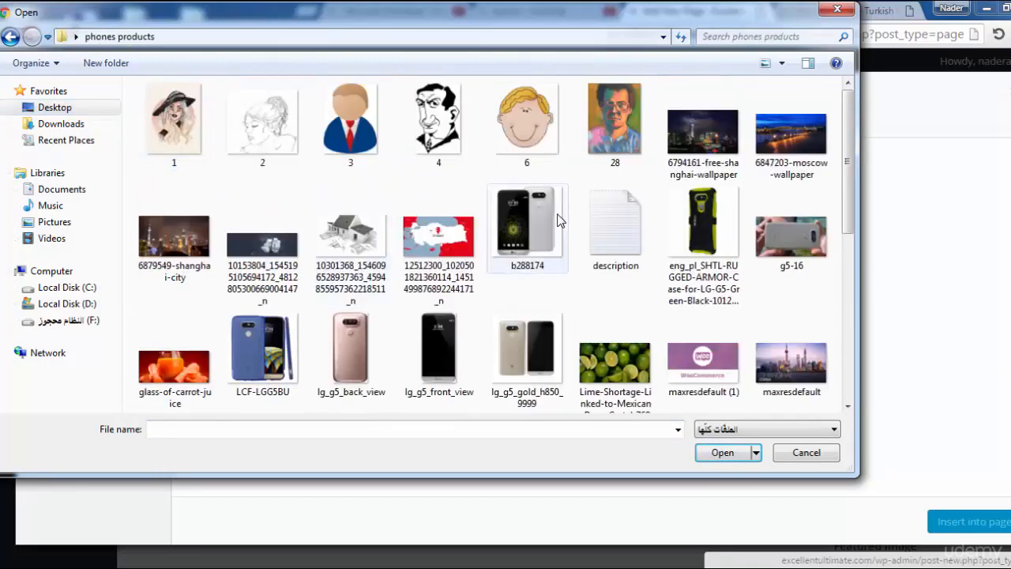
scroll(down, 3)
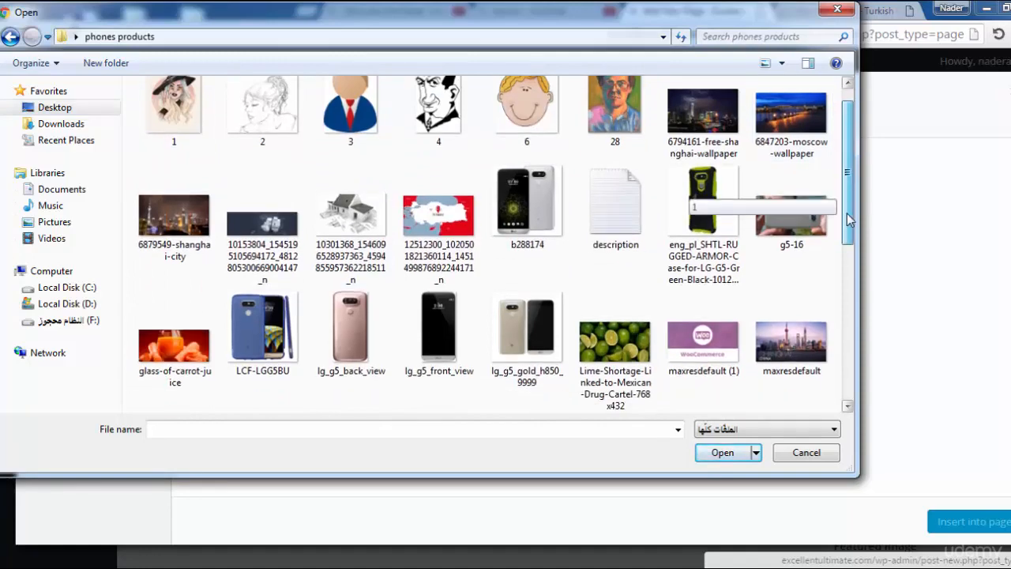
scroll(down, 3)
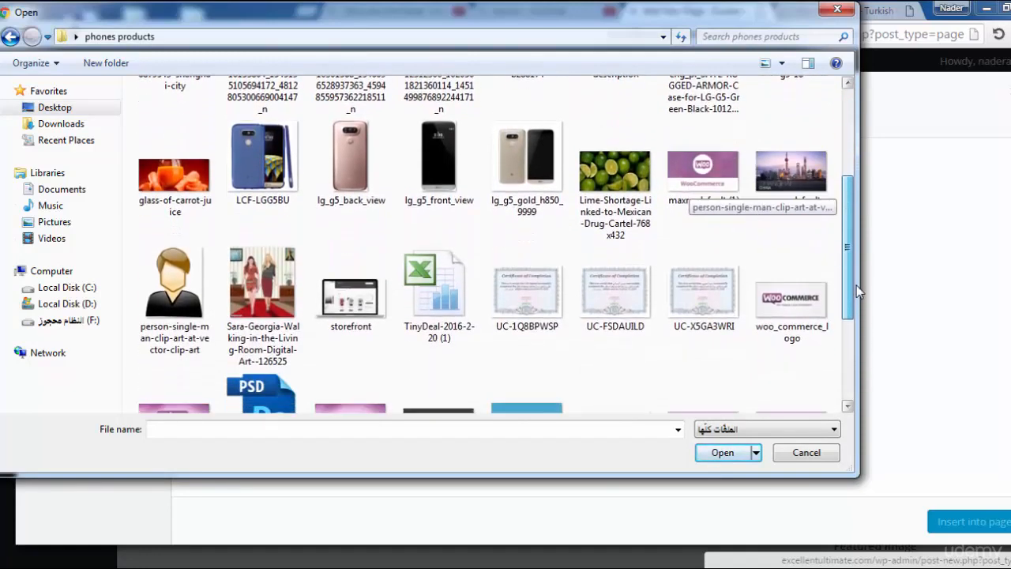
scroll(down, 3)
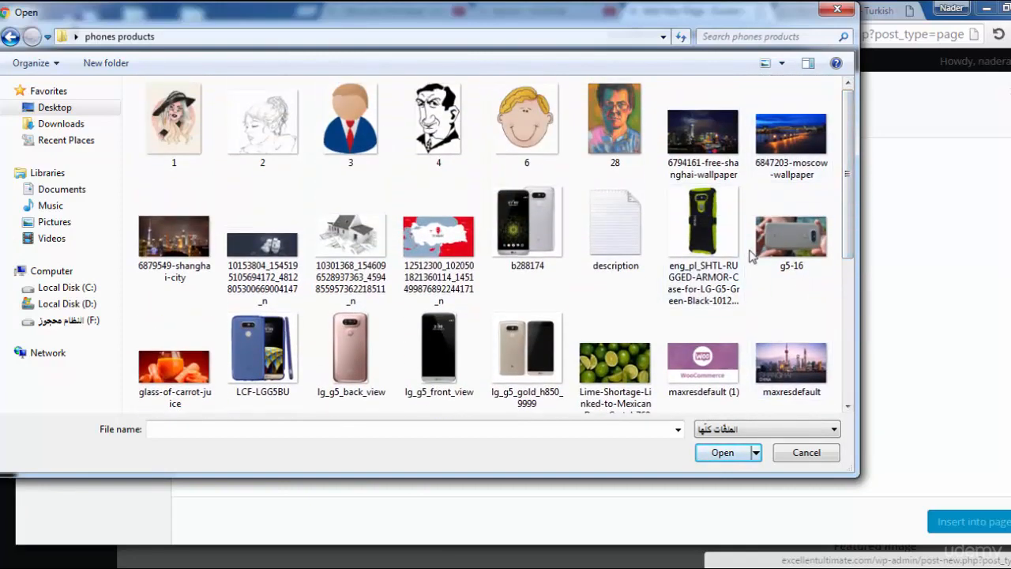
click(702, 133)
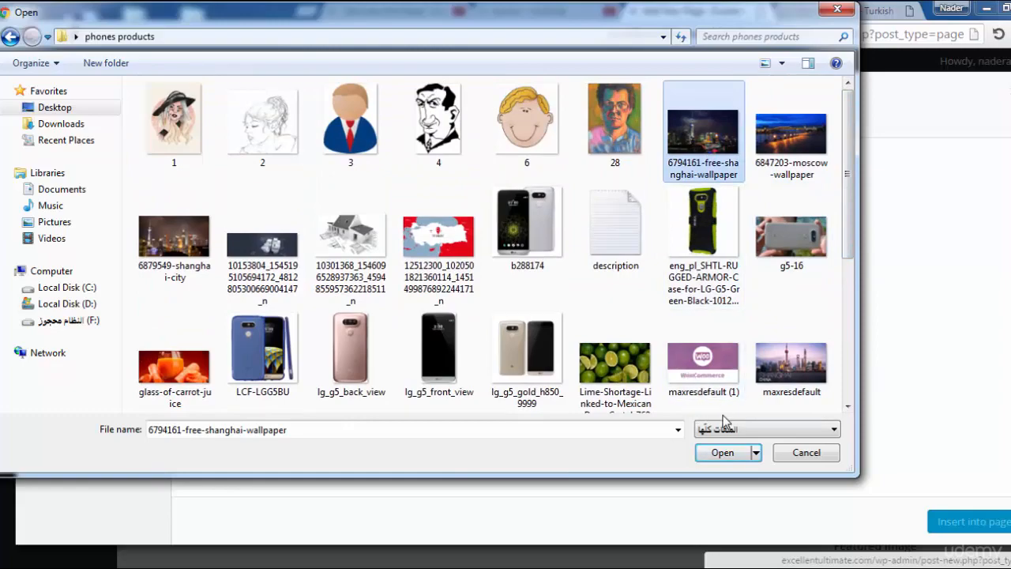
click(722, 451)
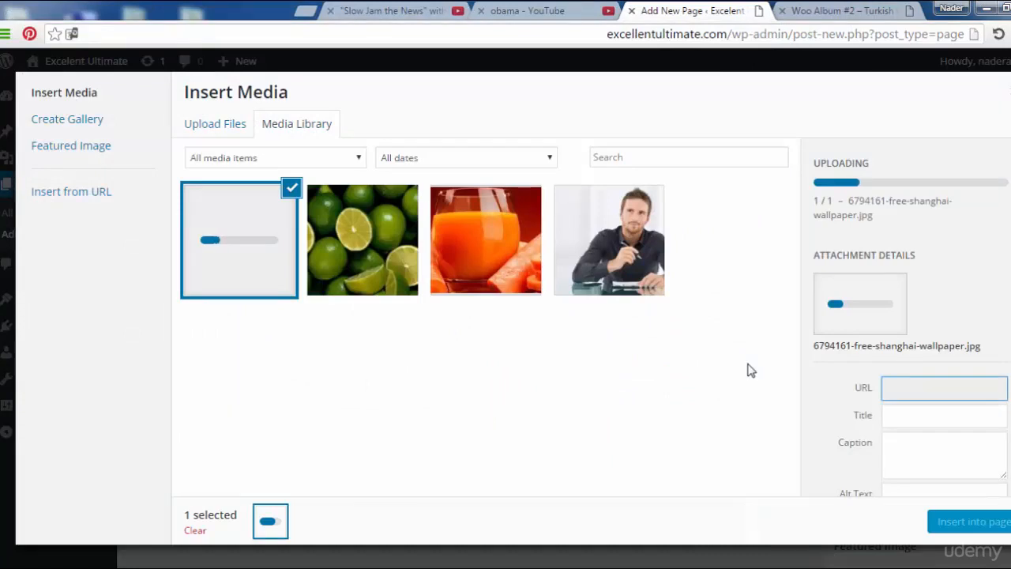
mouse_move(377, 241)
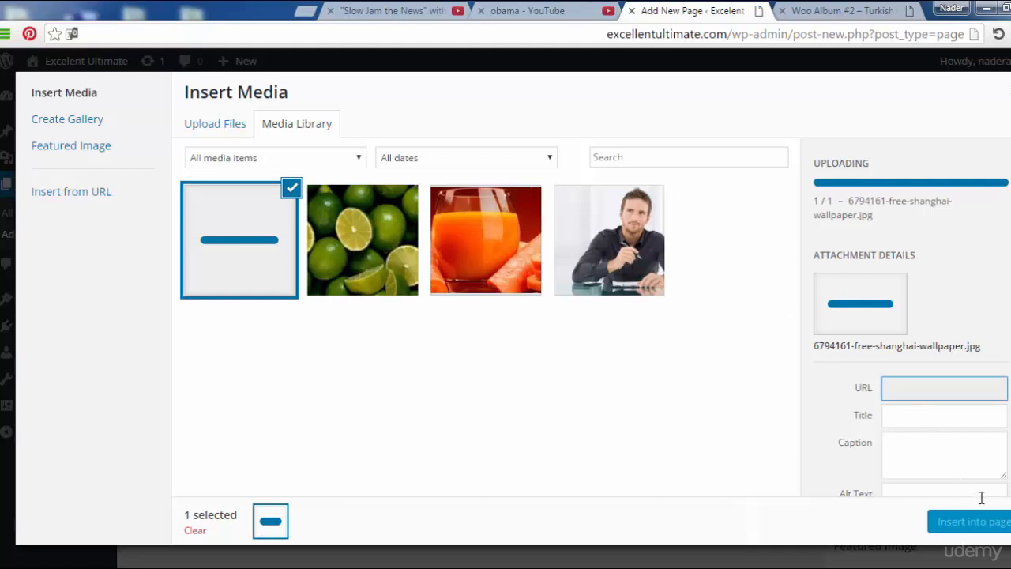
mouse_move(825, 444)
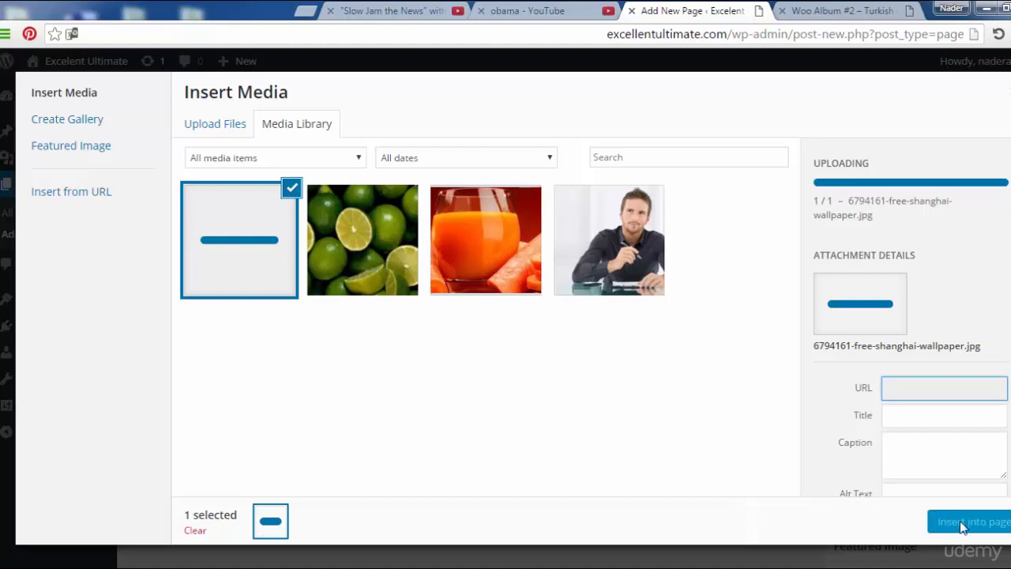
mouse_move(812, 440)
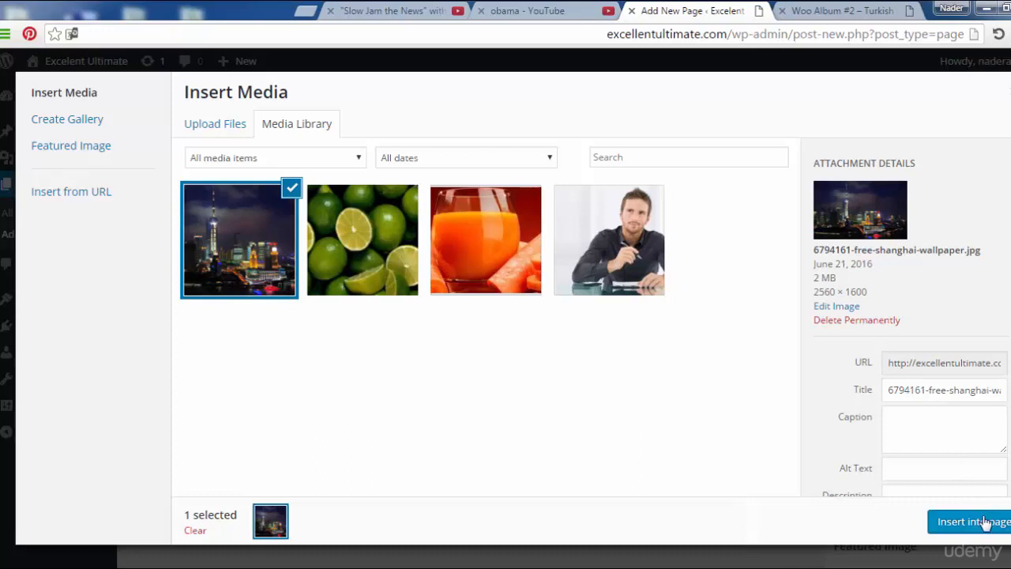
Insert the uploaded Shanghai skyline wallpaper into the Services page body.
click(971, 521)
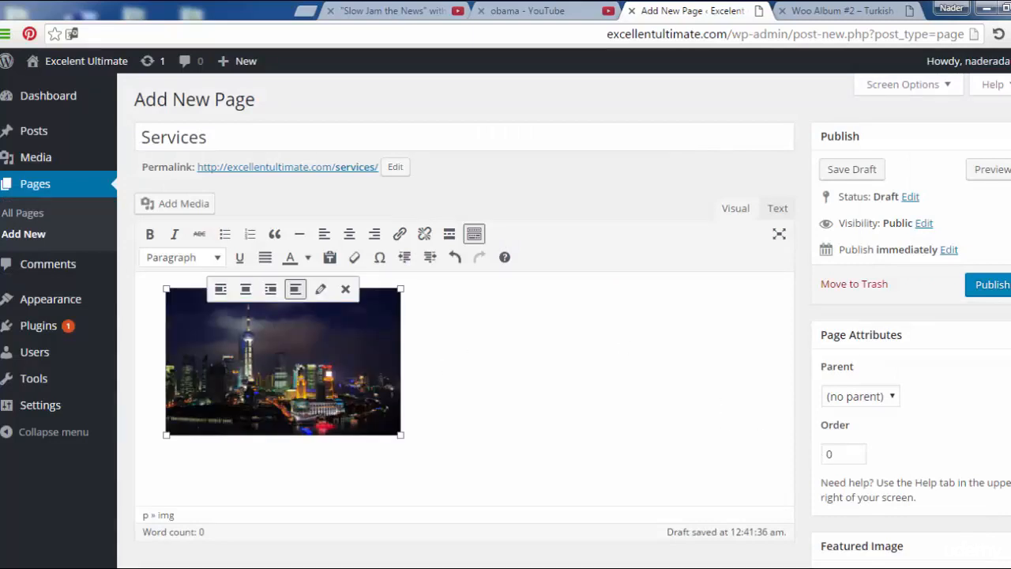
Center-align the skyline image and add an empty line beneath it.
click(245, 288)
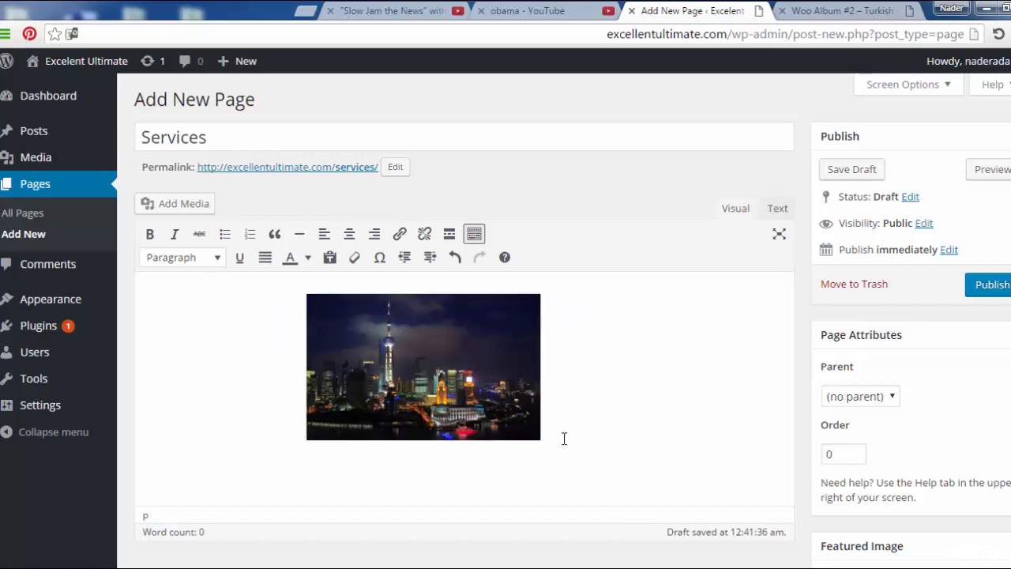
click(166, 472)
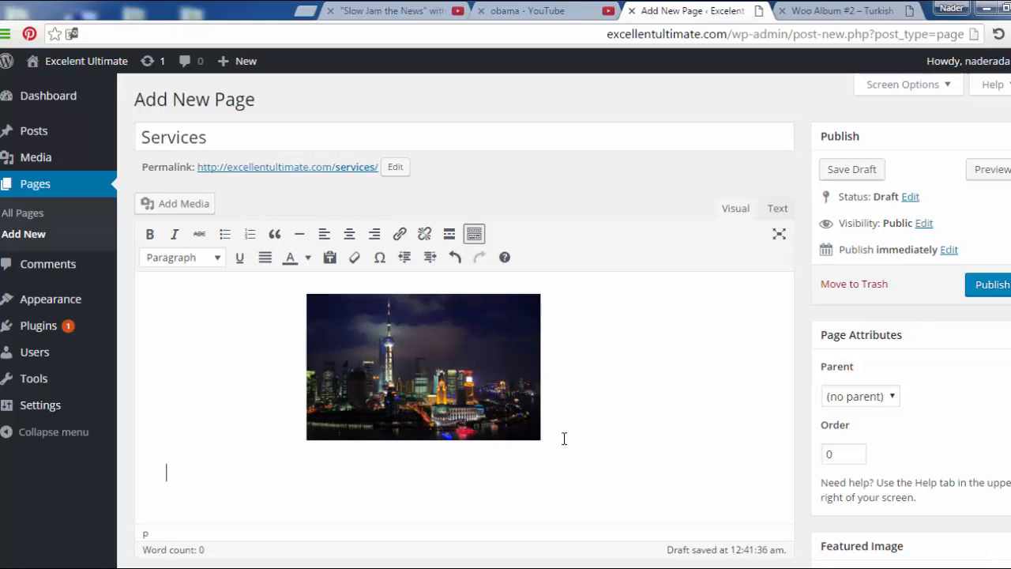
mouse_move(692, 323)
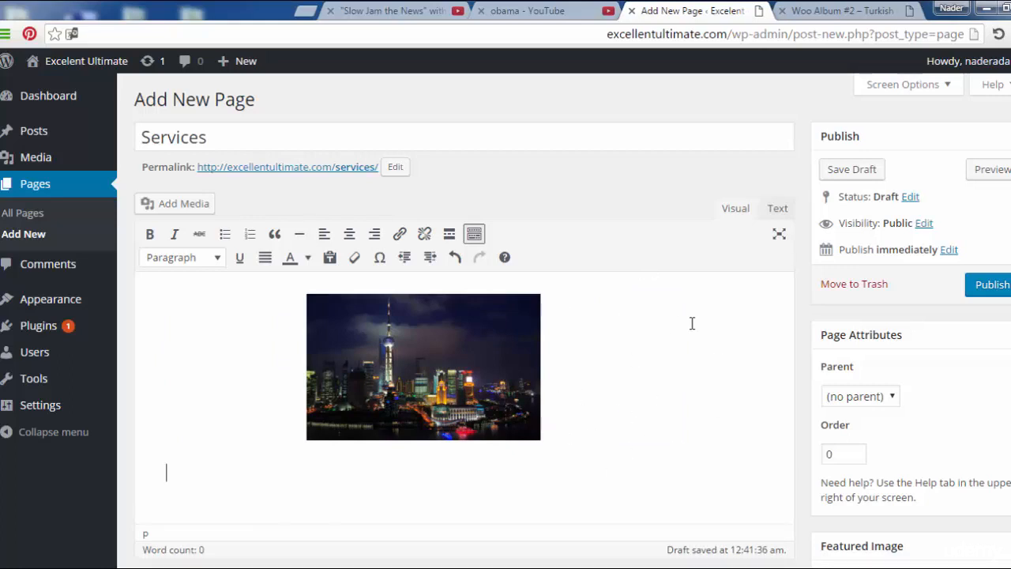
mouse_move(524, 60)
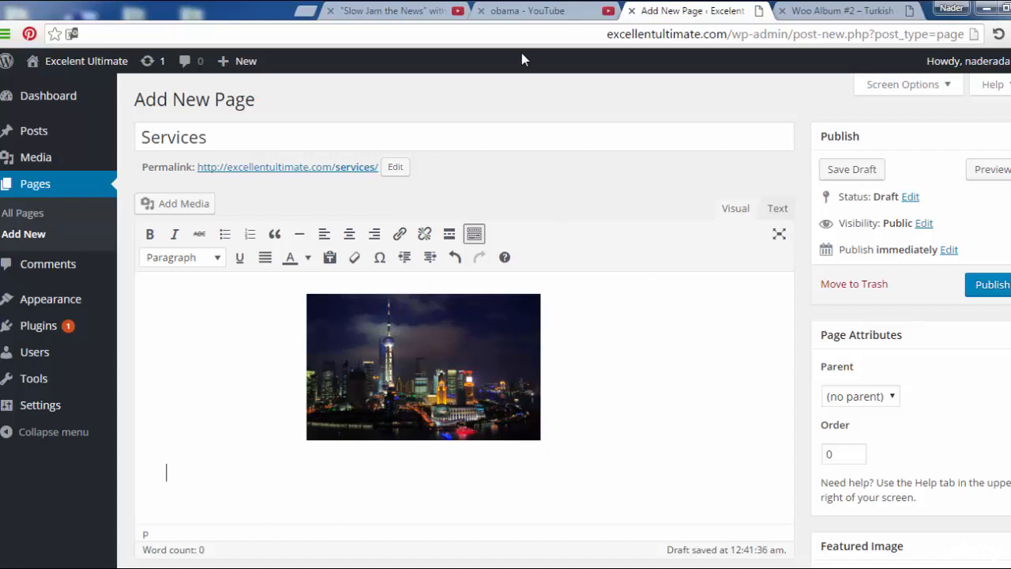
mouse_move(387, 10)
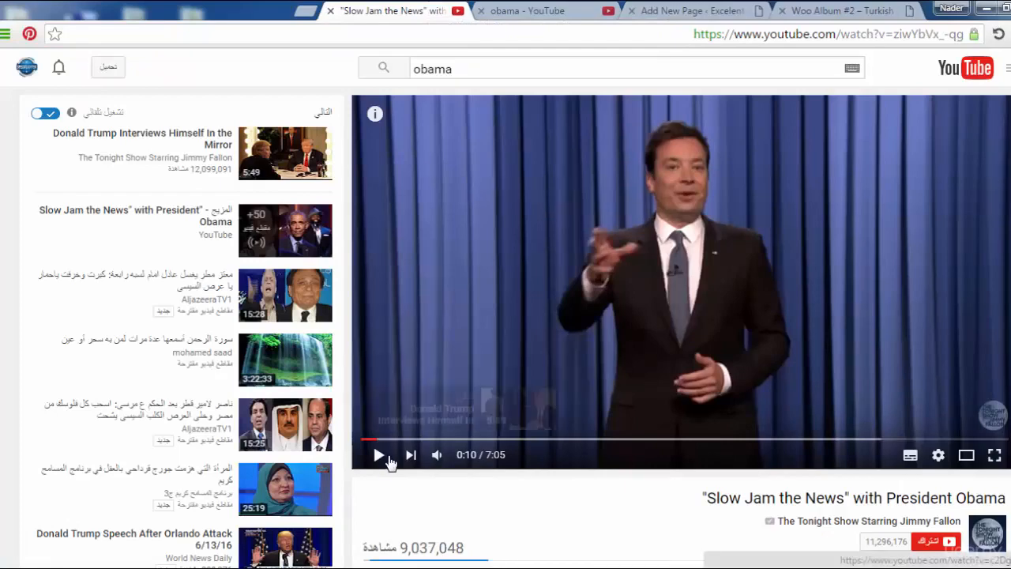
Pause the 'Slow Jam the News' video and switch back to the Services page editor.
click(379, 454)
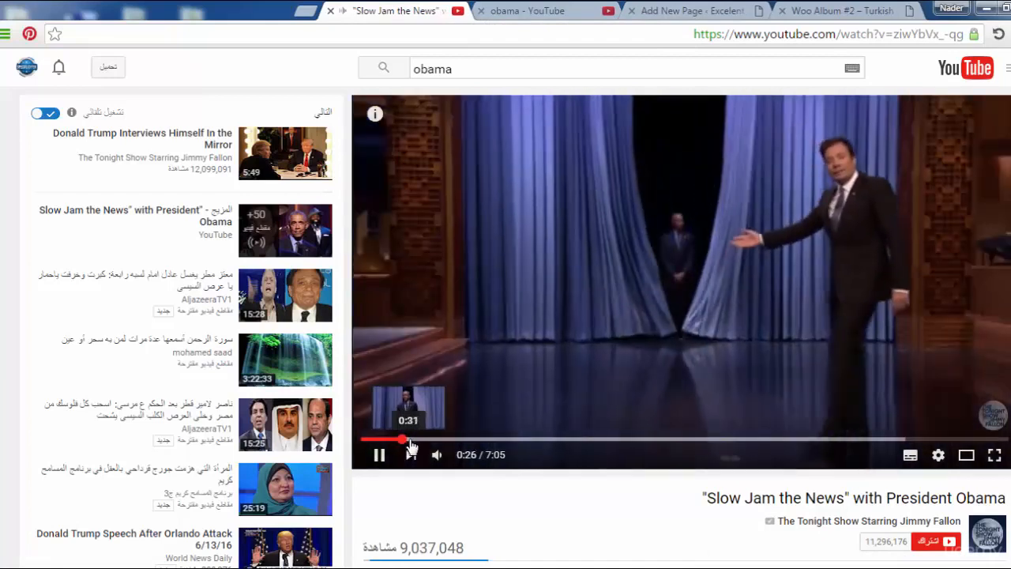
click(379, 454)
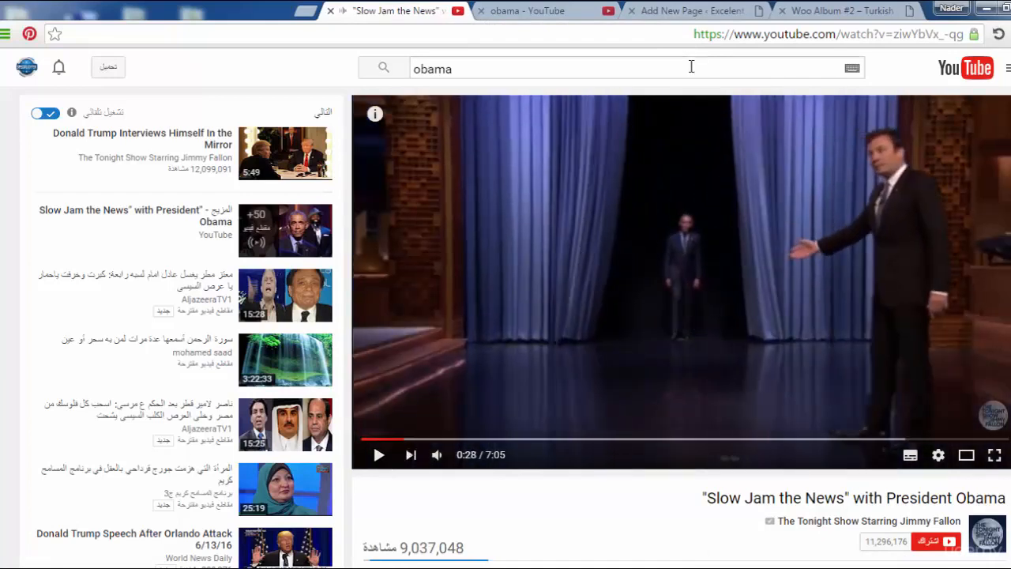
click(821, 34)
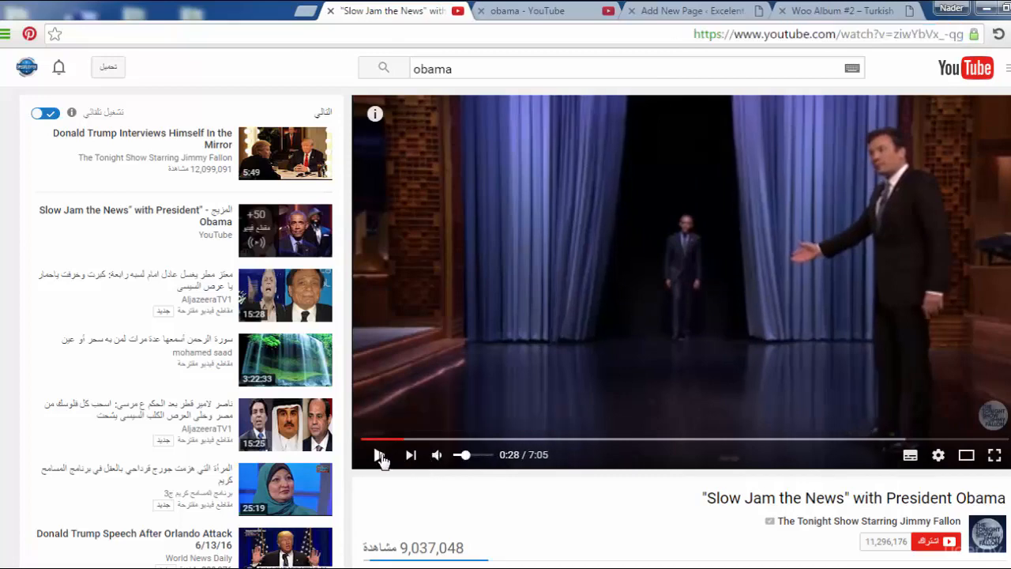
click(529, 10)
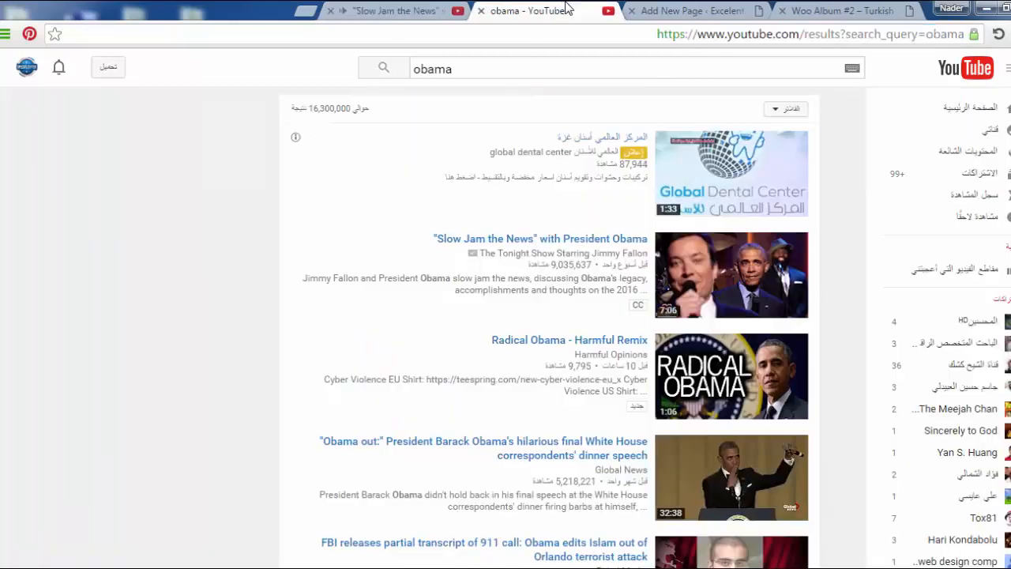
click(691, 11)
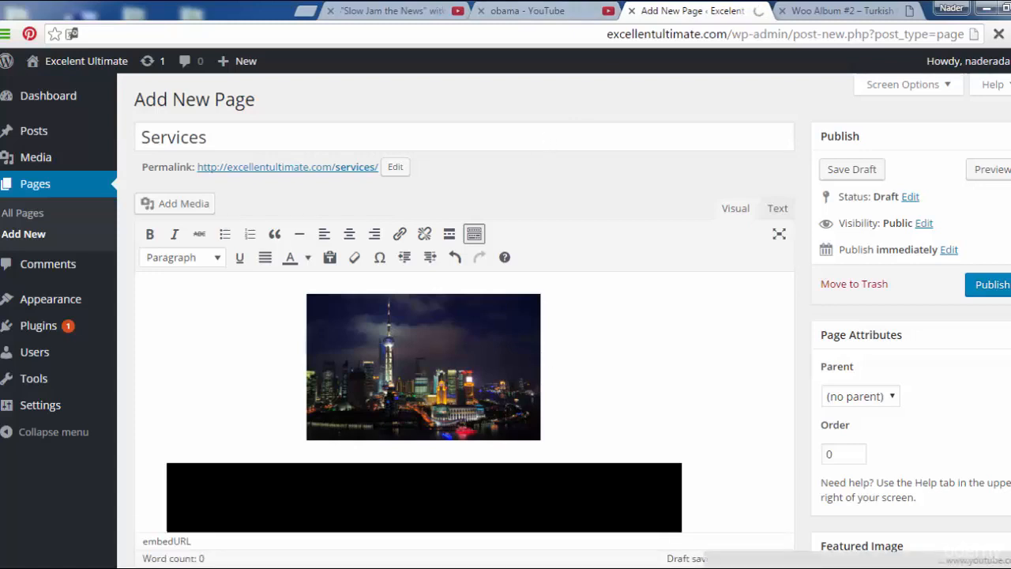
Publish the Services page containing the skyline image and YouTube embed.
scroll(down, 3)
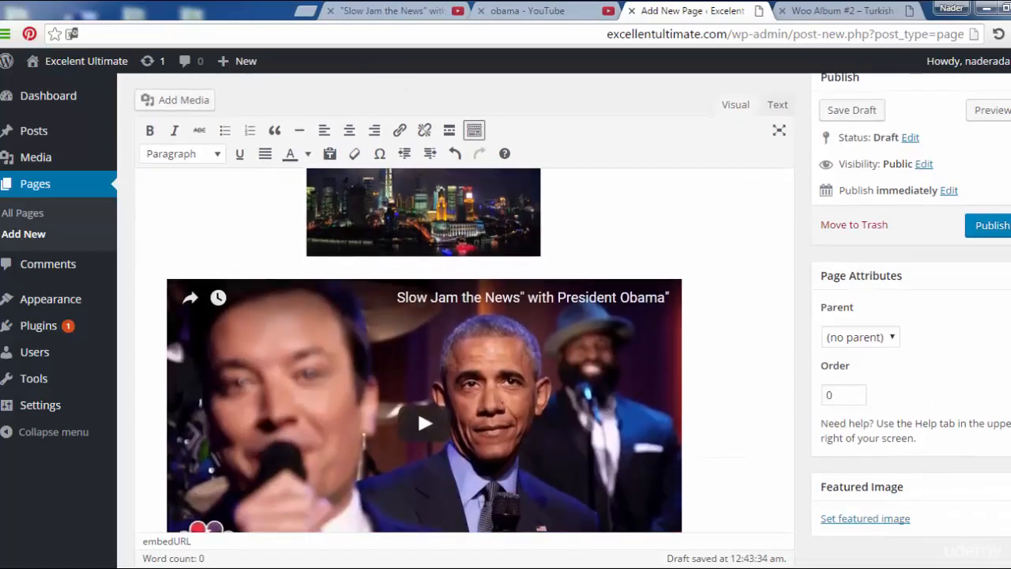
scroll(down, 3)
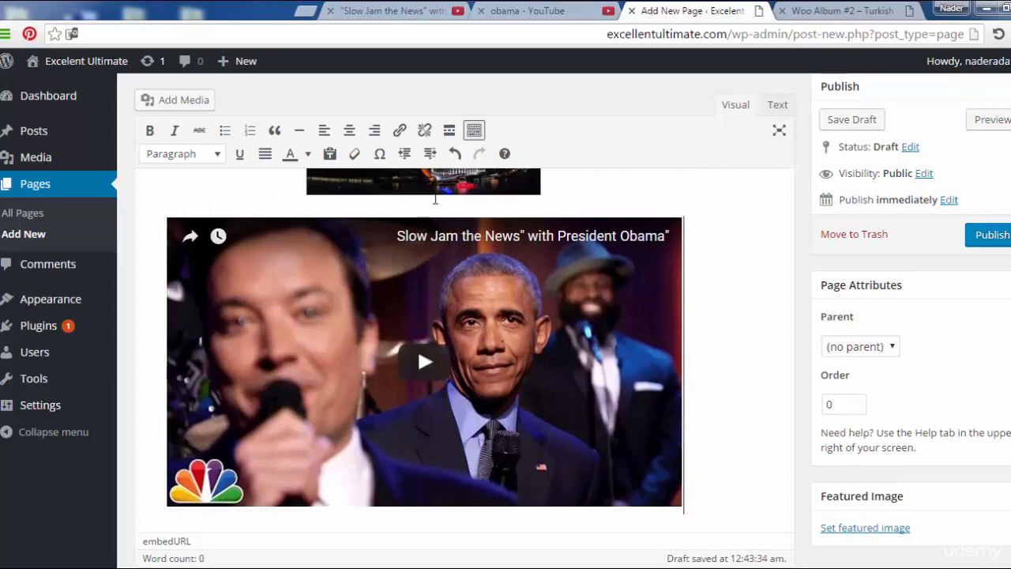
scroll(down, 3)
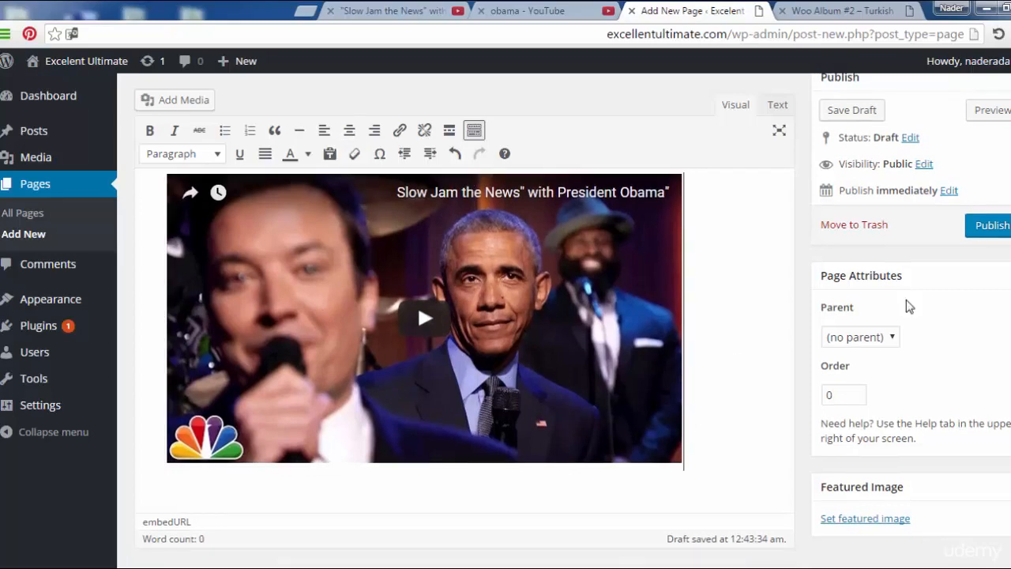
click(988, 225)
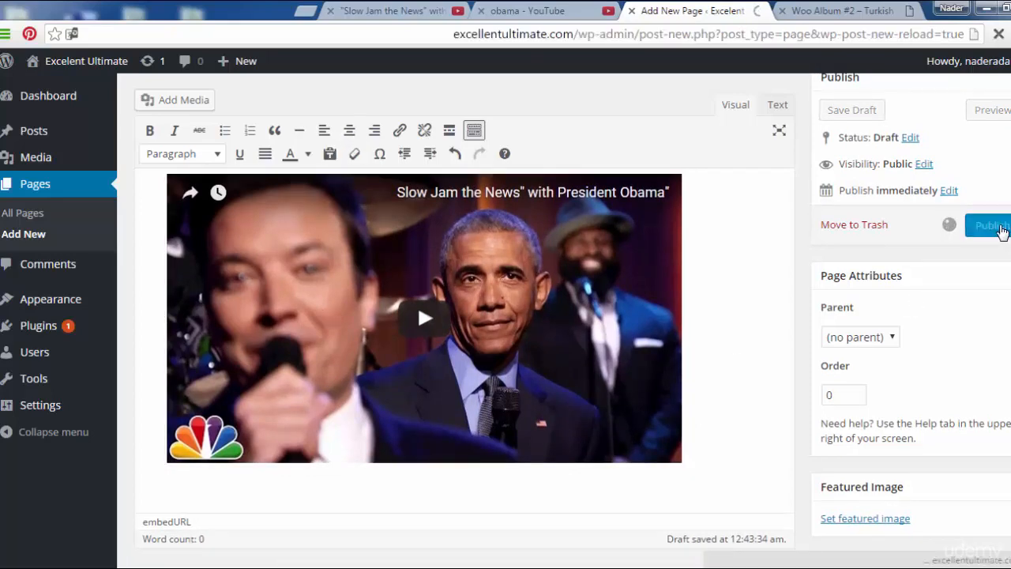
click(988, 225)
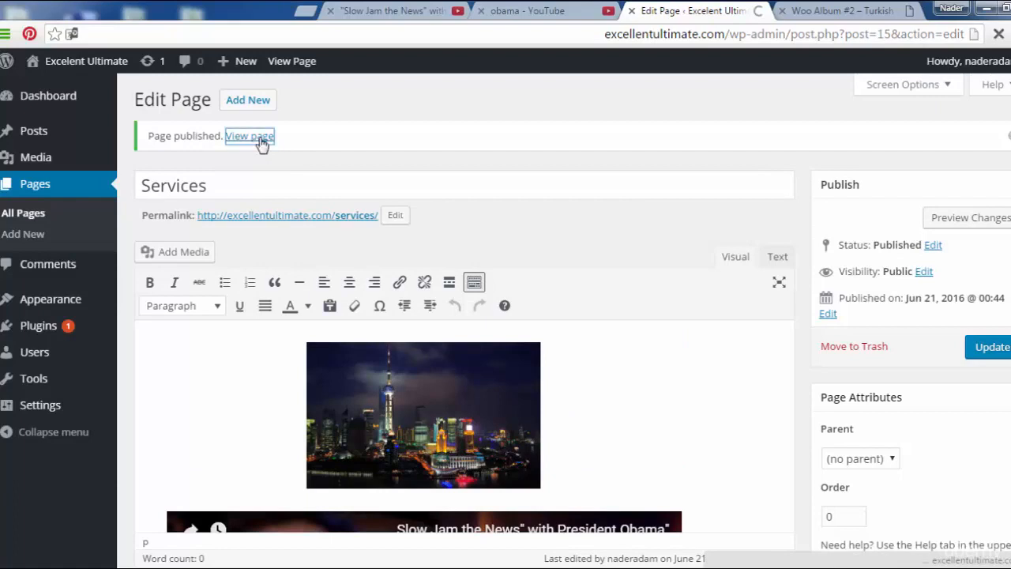
Open the live Services page, then play and pause its embedded 'Slow Jam the News' video.
click(248, 135)
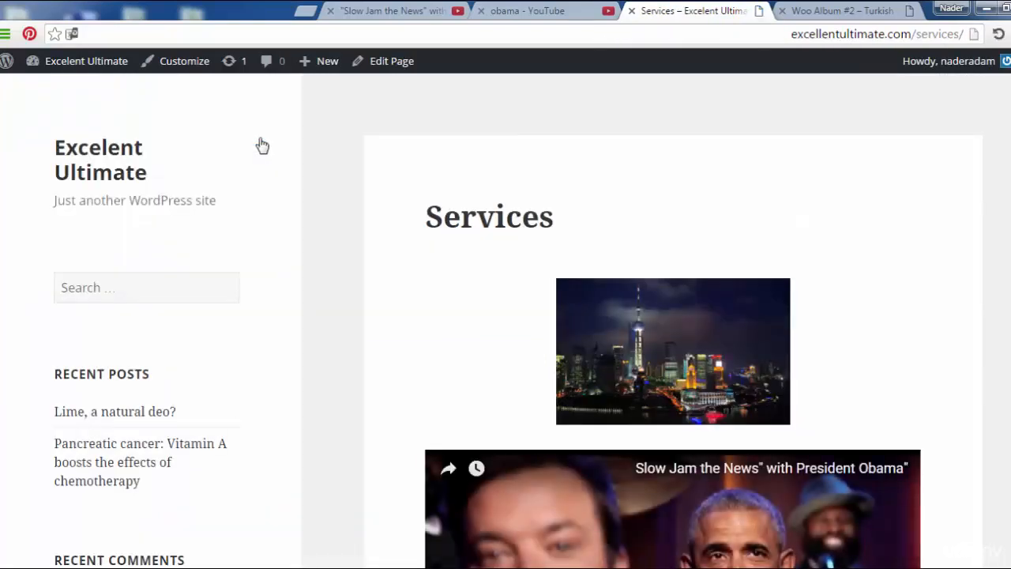
scroll(down, 3)
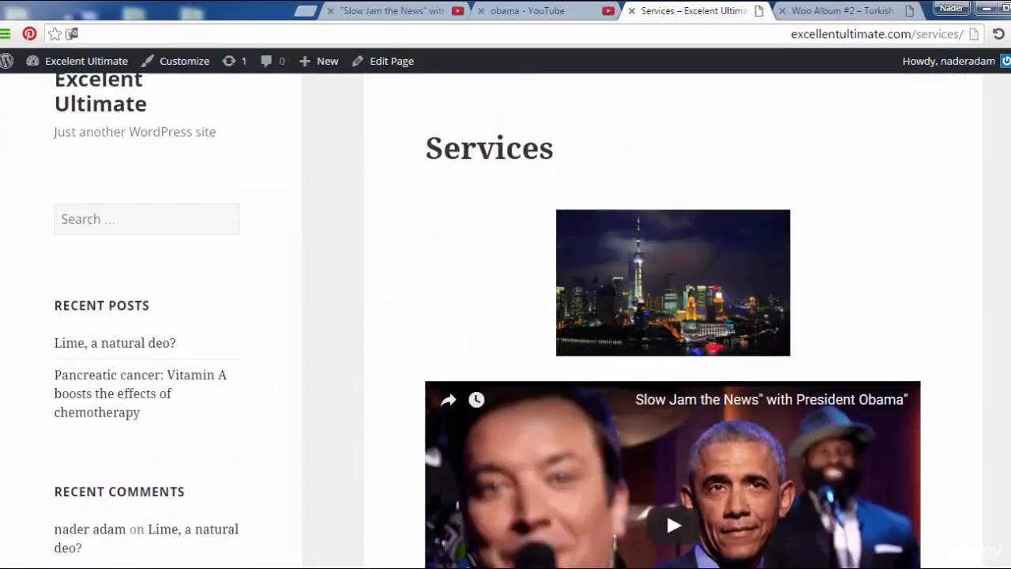
scroll(down, 3)
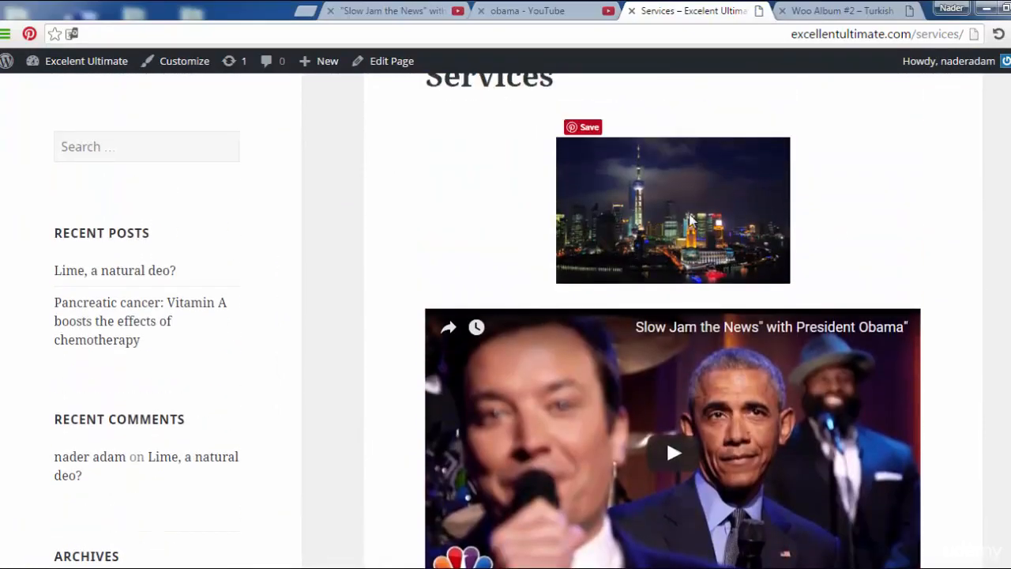
mouse_move(1008, 229)
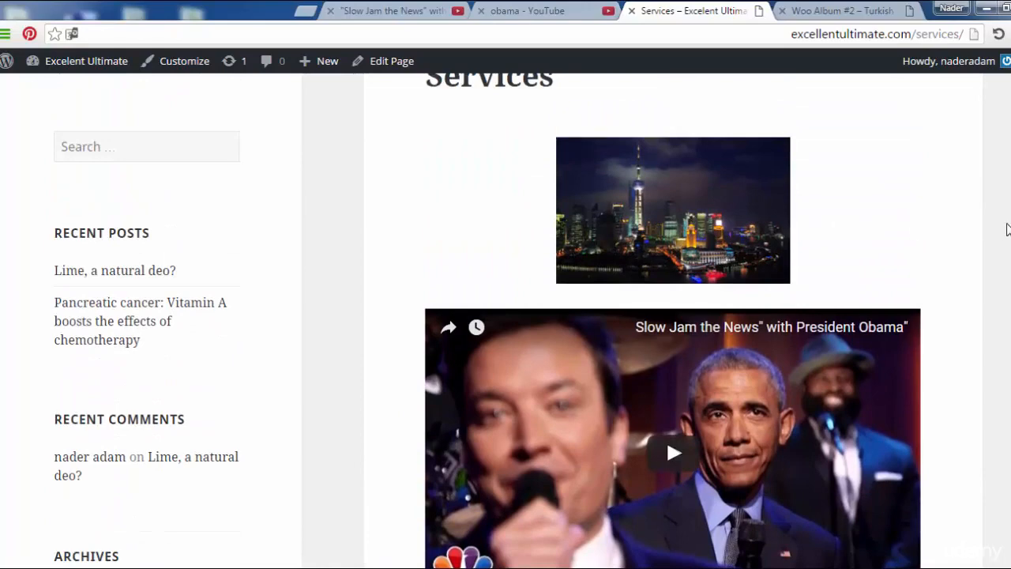
scroll(down, 3)
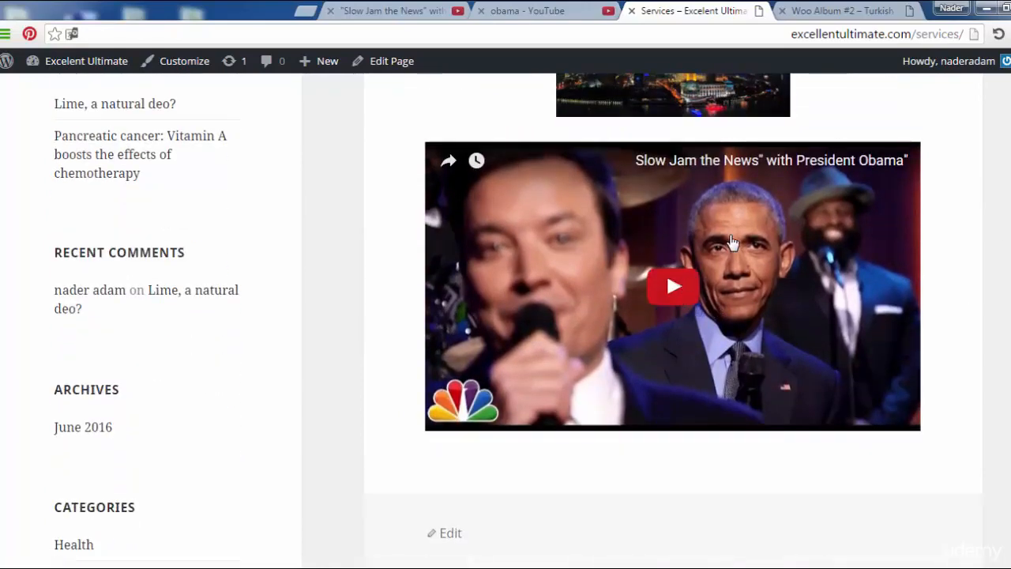
mouse_move(667, 369)
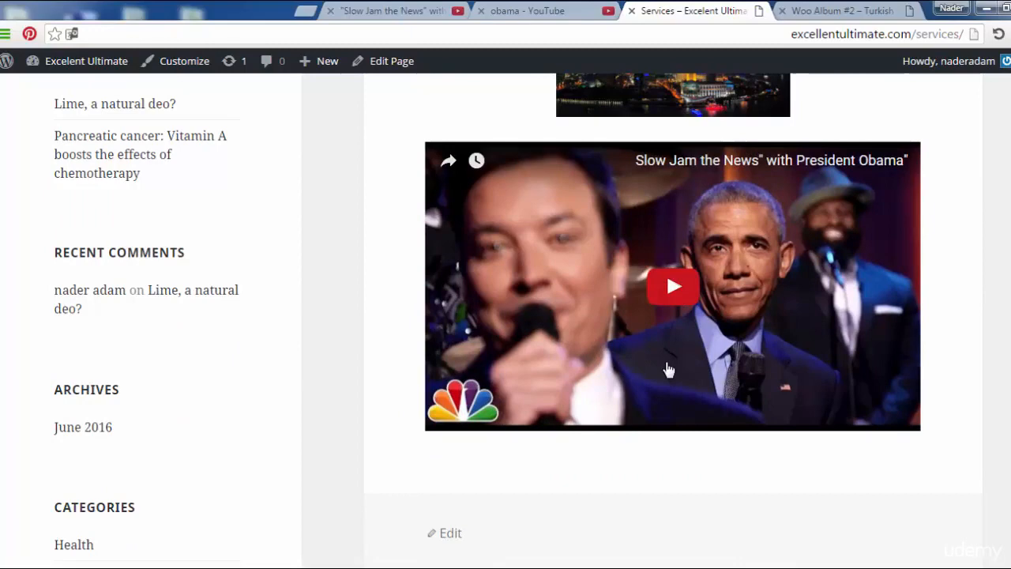
click(672, 285)
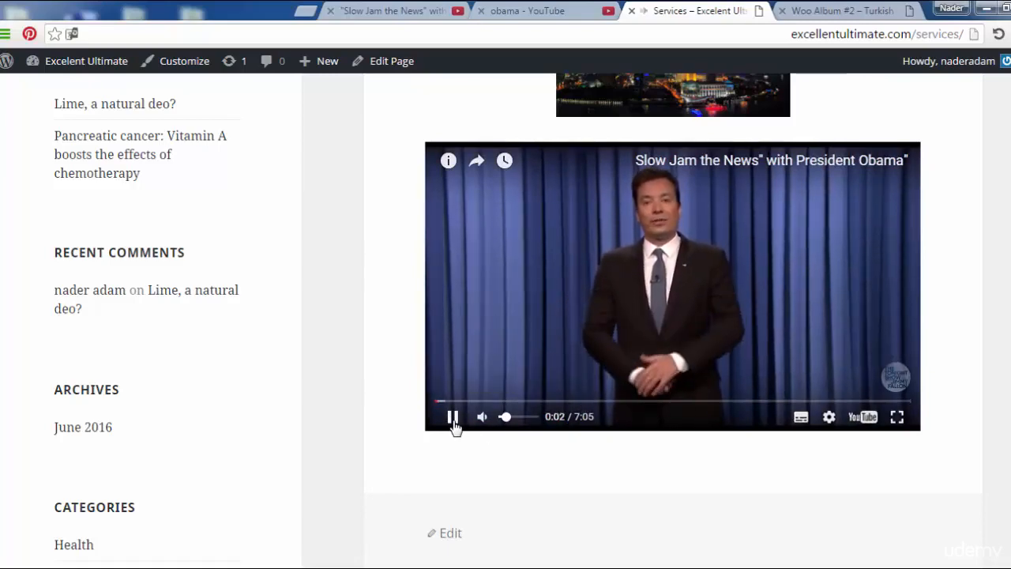
click(453, 416)
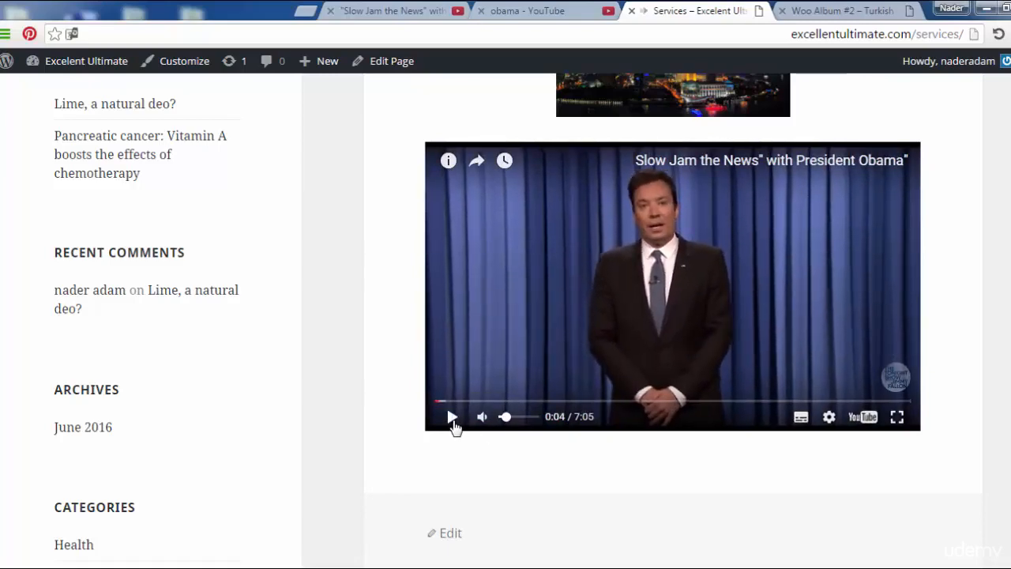